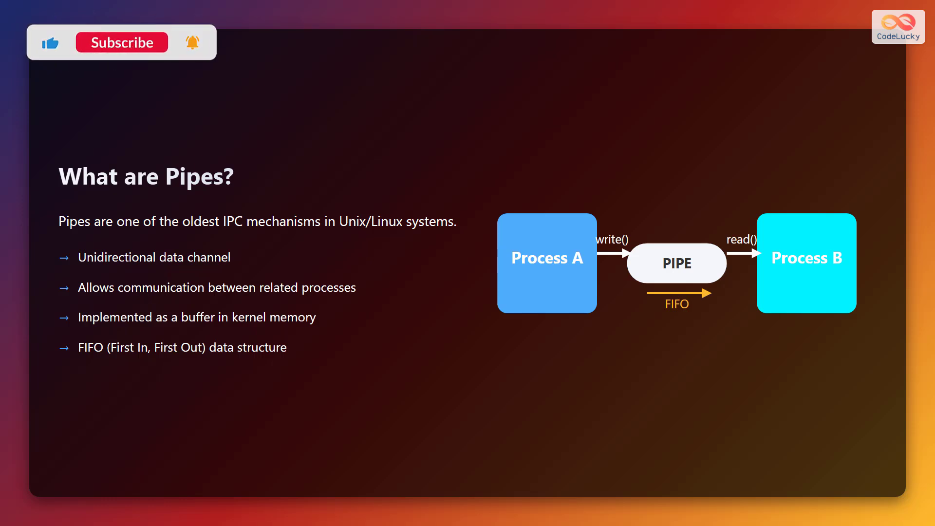
{"action": "left_click", "coordinate": [122, 42]}
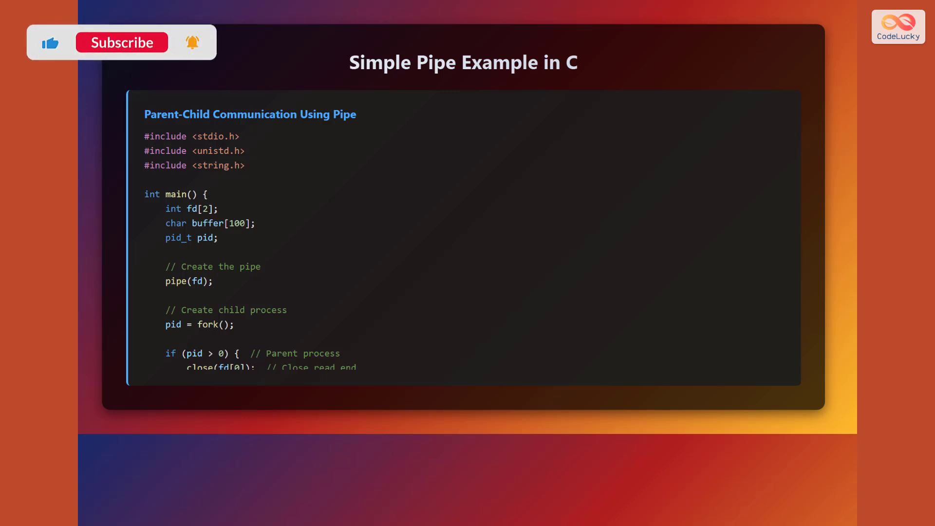
{"action": "left_click", "coordinate": [121, 42]}
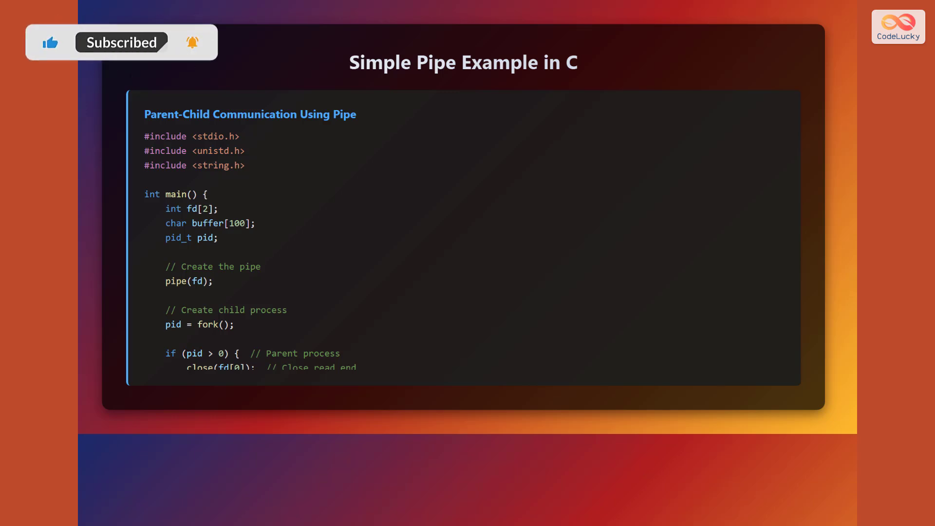